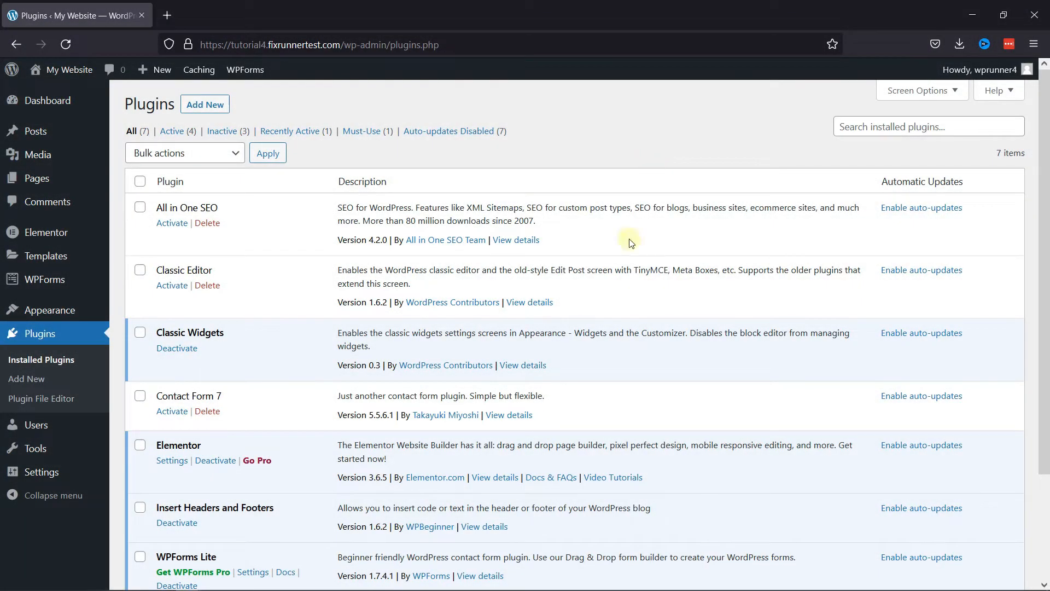
mouse_move(221, 454)
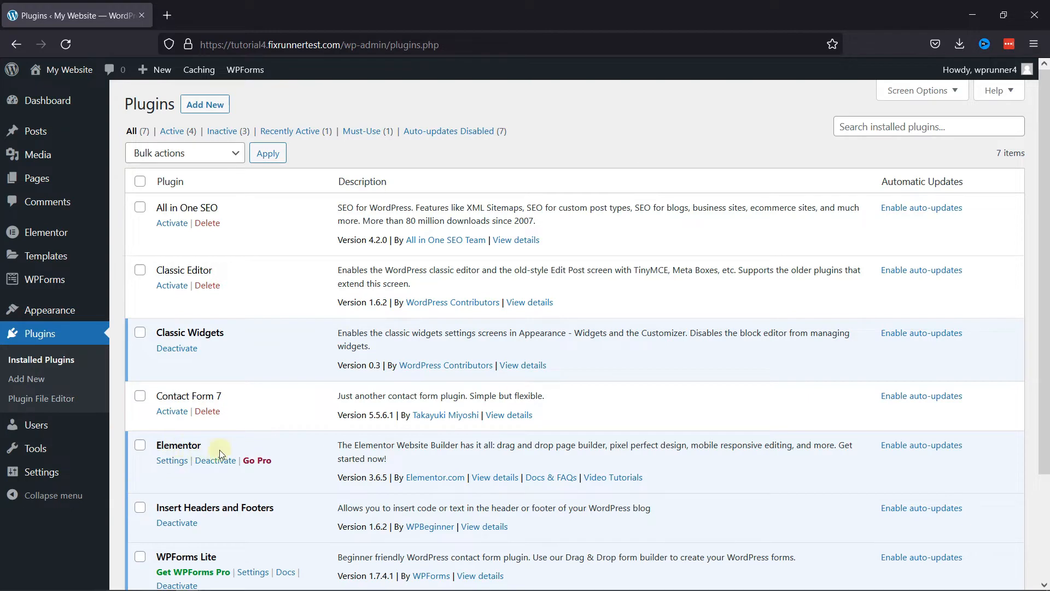
mouse_move(343, 459)
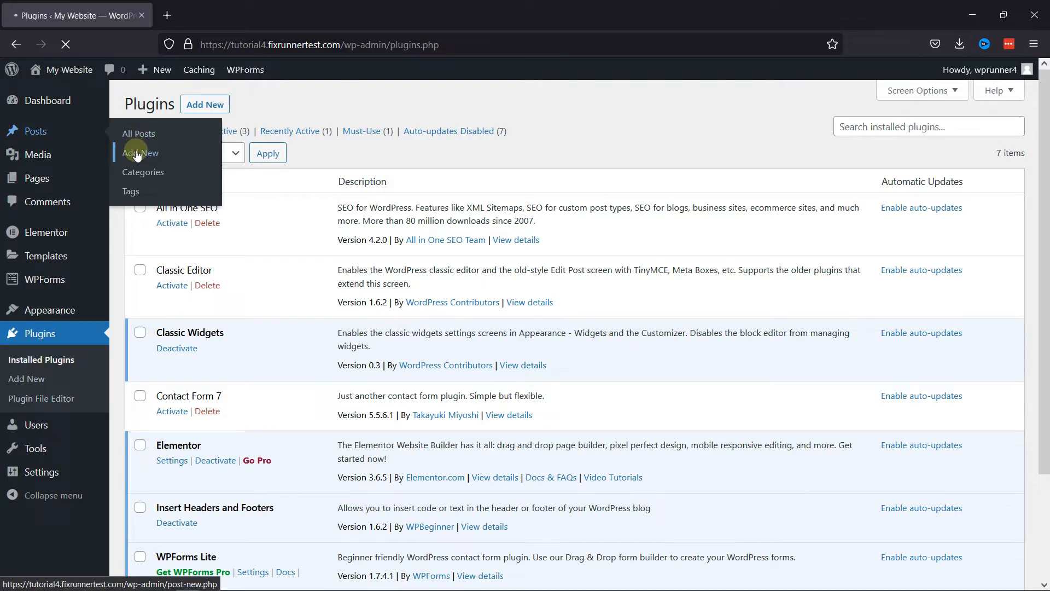
Start a new post and title it 'Gif'
click(140, 152)
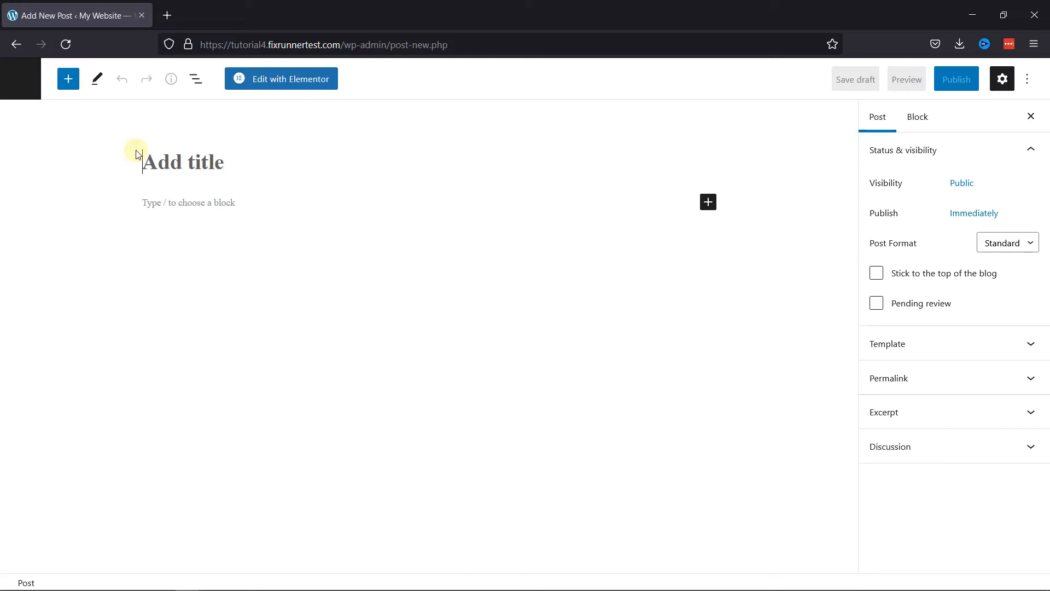
text(G)
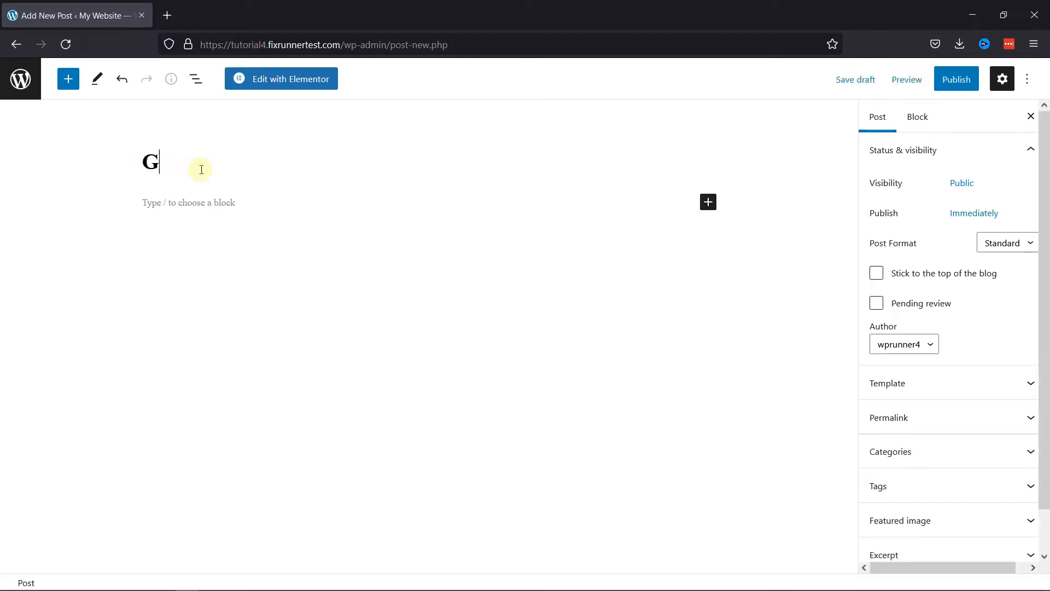
text(if)
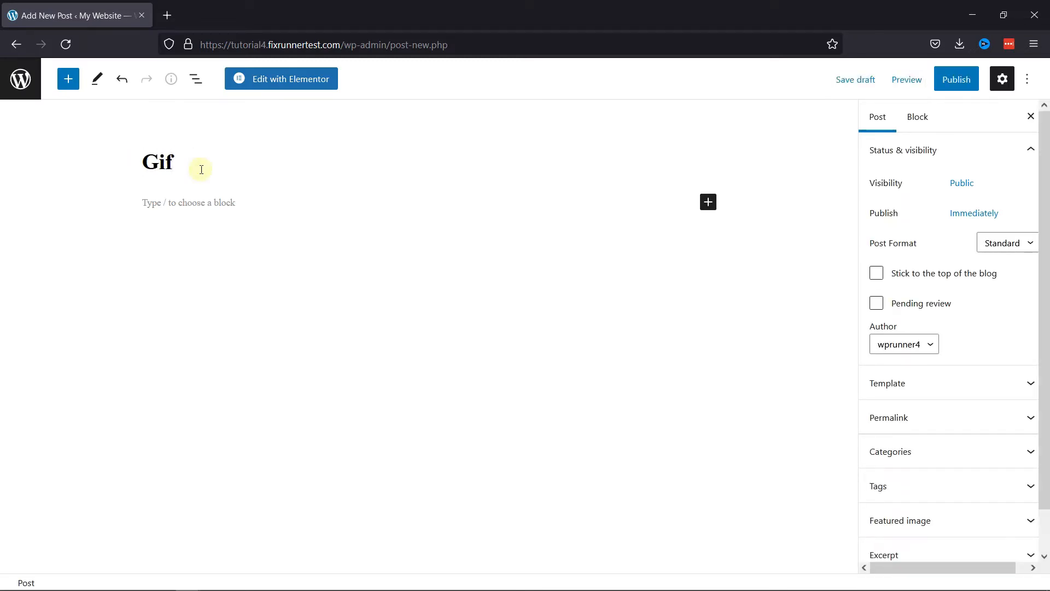
mouse_move(372, 250)
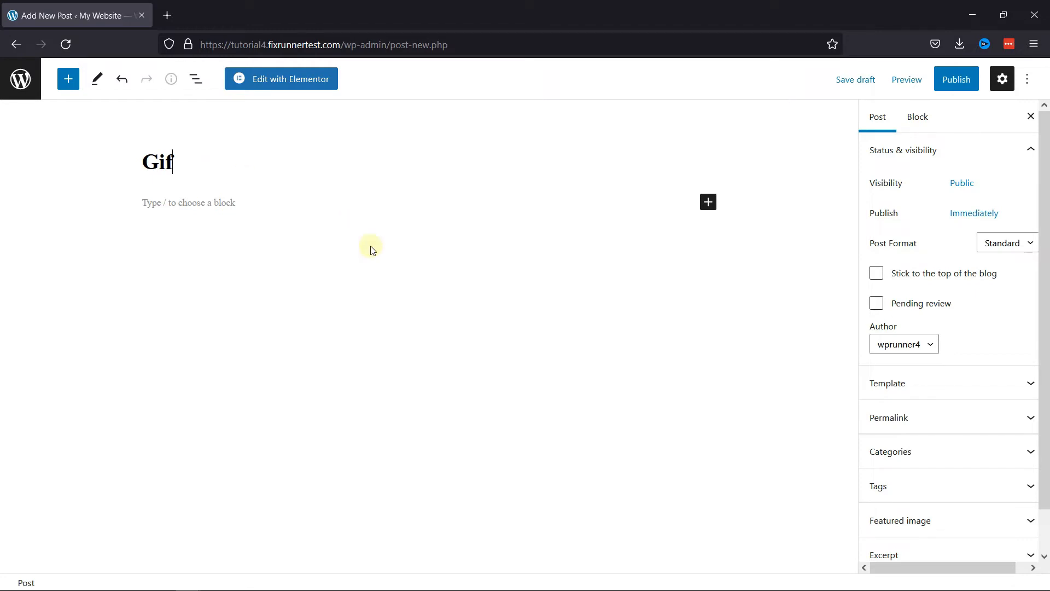
mouse_move(289, 230)
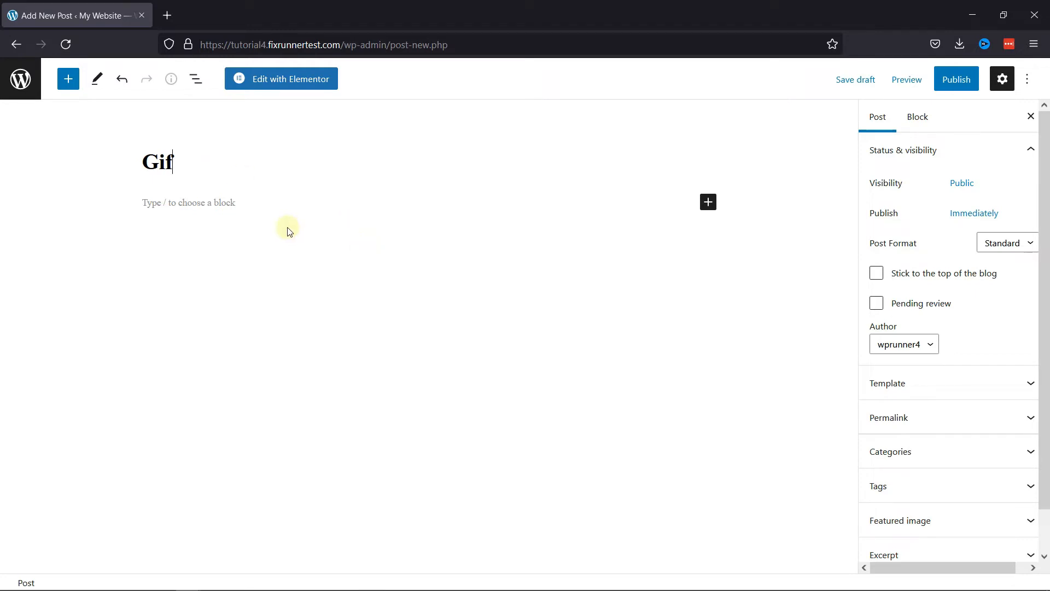
mouse_move(340, 90)
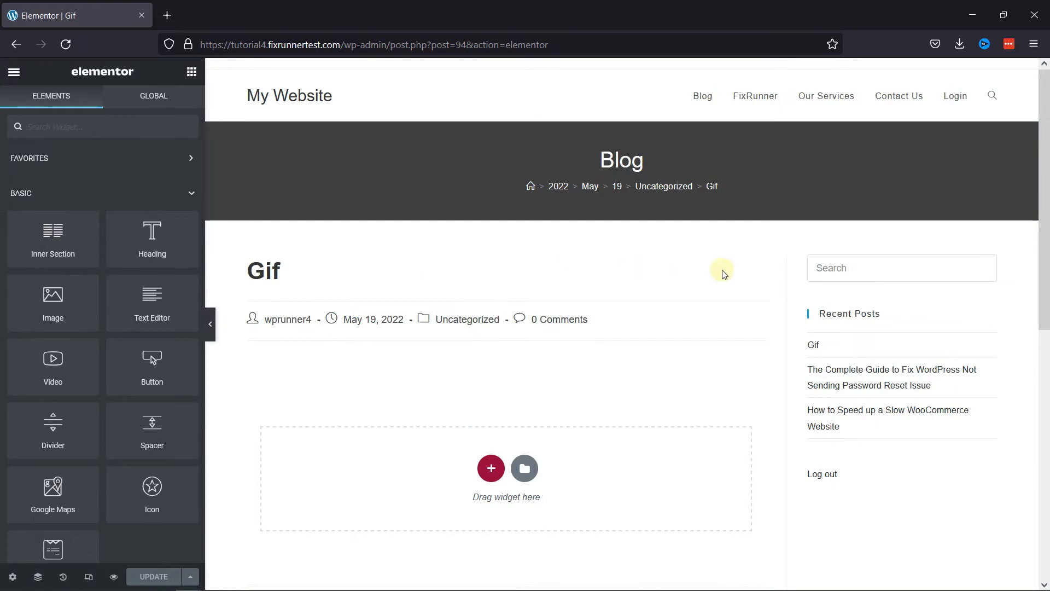
Scroll down the Elementor canvas to the empty 'Drag widget here' section
scroll(down, 3)
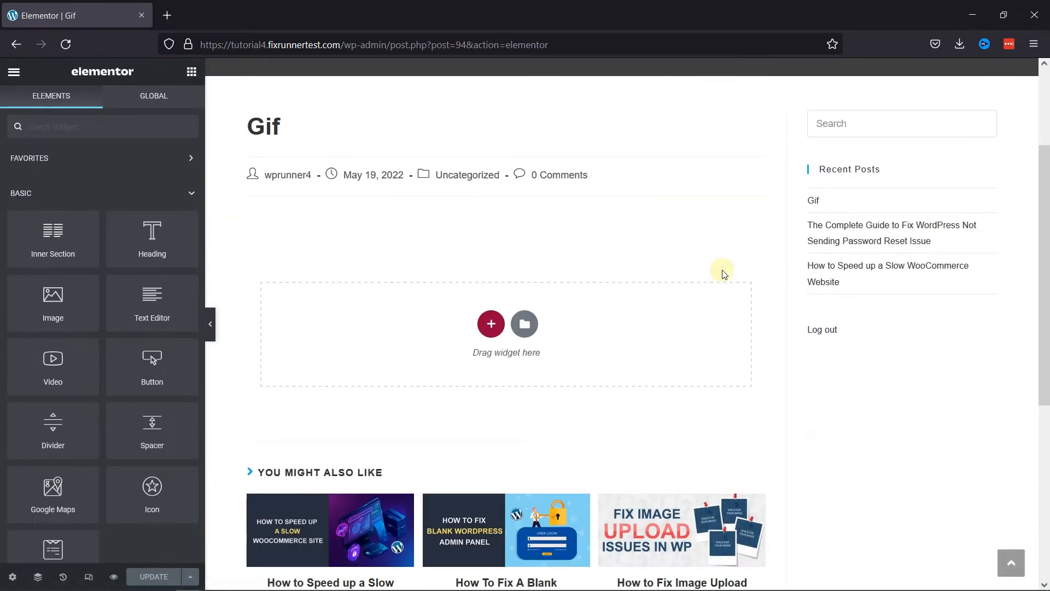
scroll(down, 3)
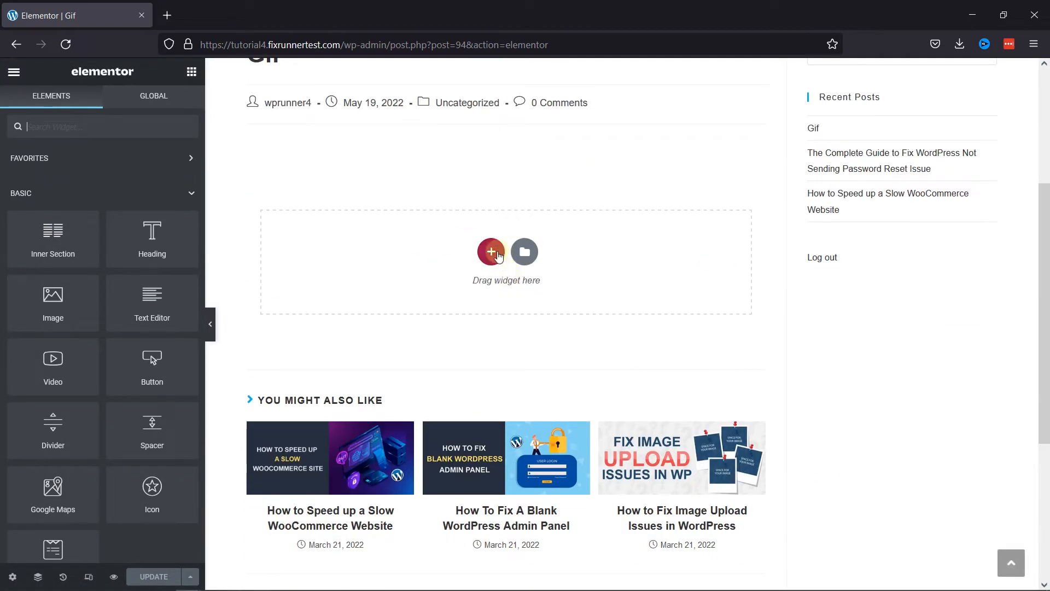
mouse_move(53, 305)
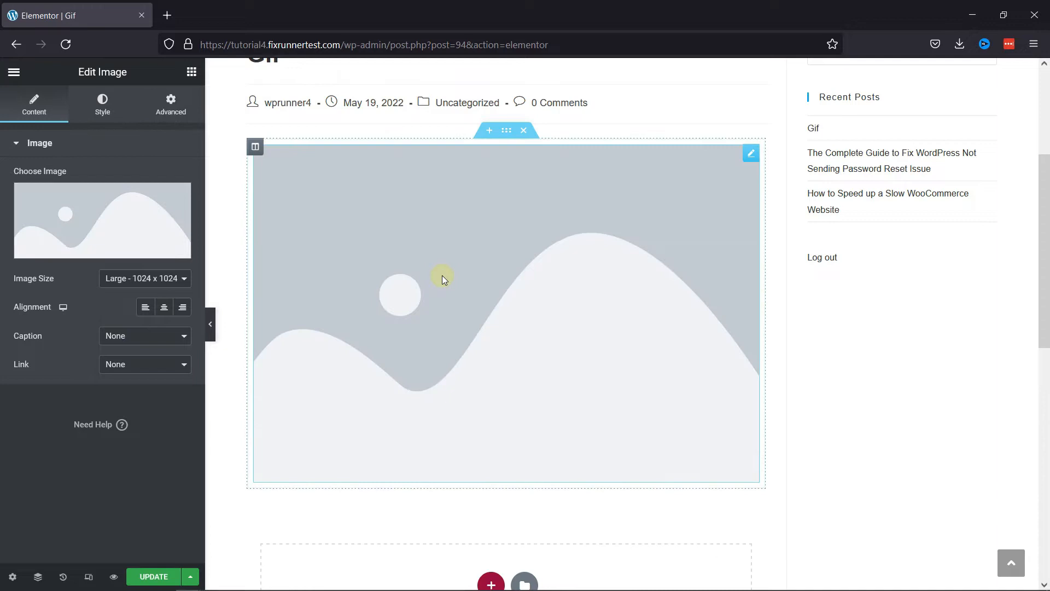
mouse_move(593, 188)
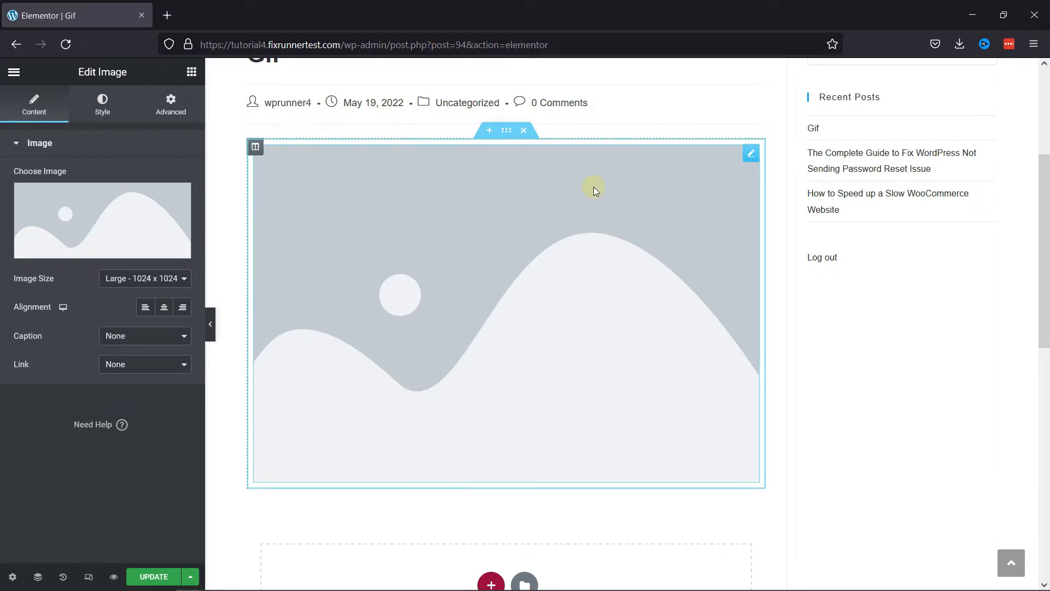
Show the image widget's Advanced spacing settings, with a 50-pixel margin
click(170, 104)
text(50)
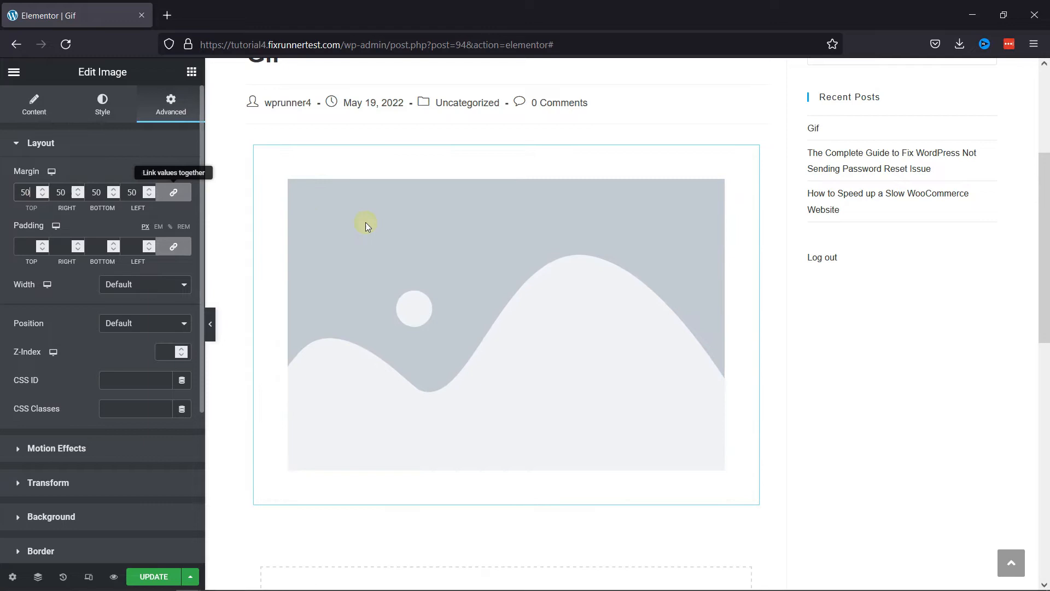
mouse_move(26, 246)
text(20)
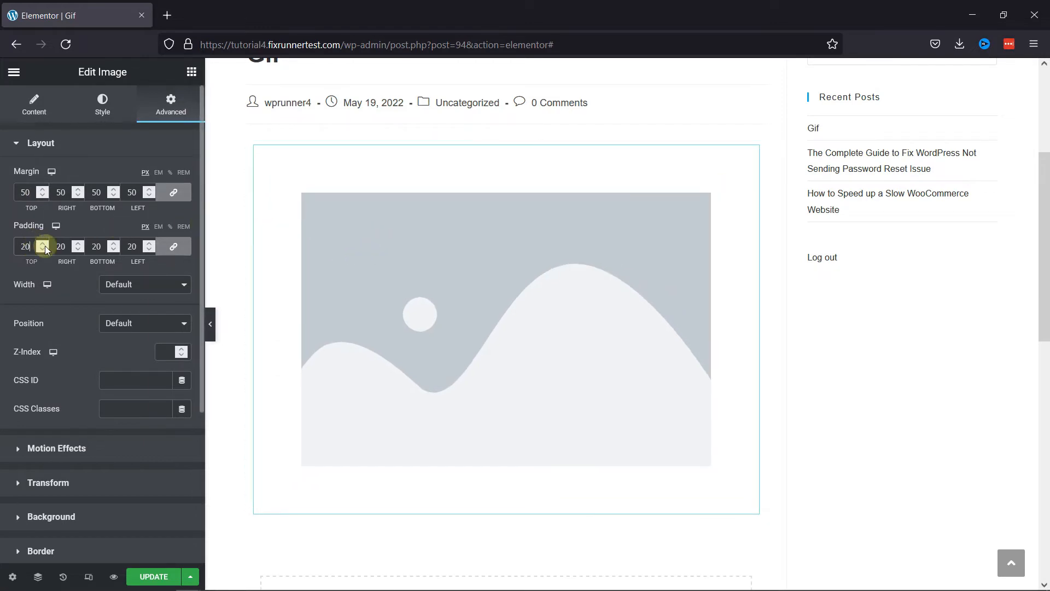
mouse_move(227, 242)
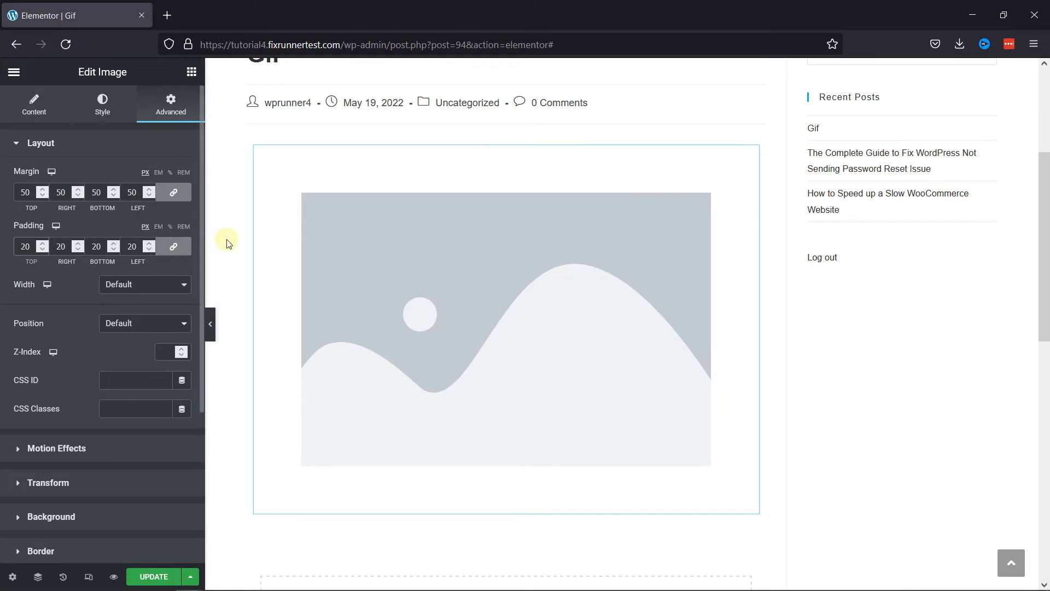
Upload giphy.gif from the computer and insert it into the image widget
click(33, 104)
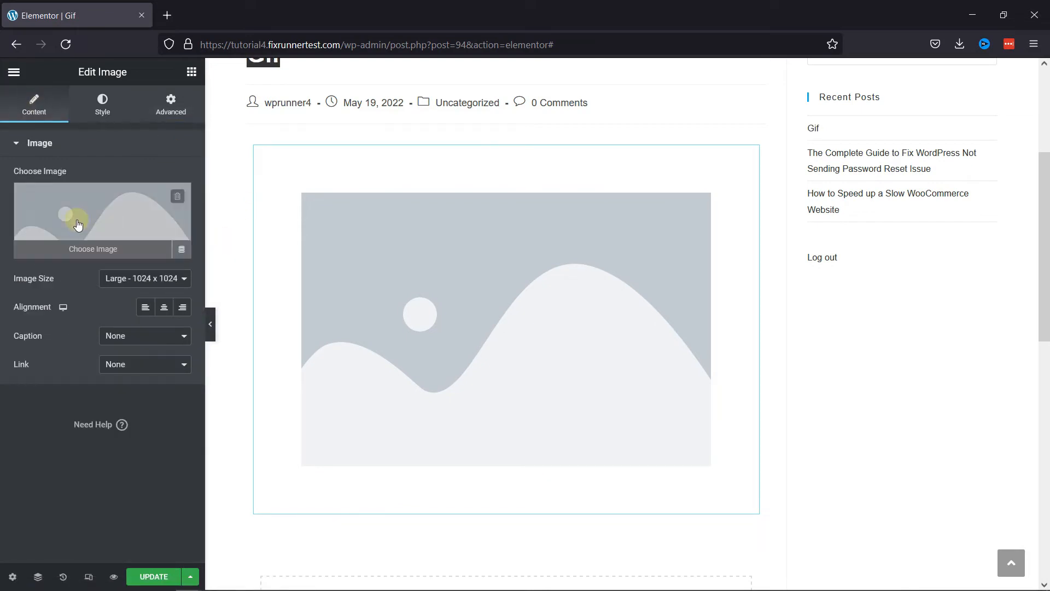
click(93, 248)
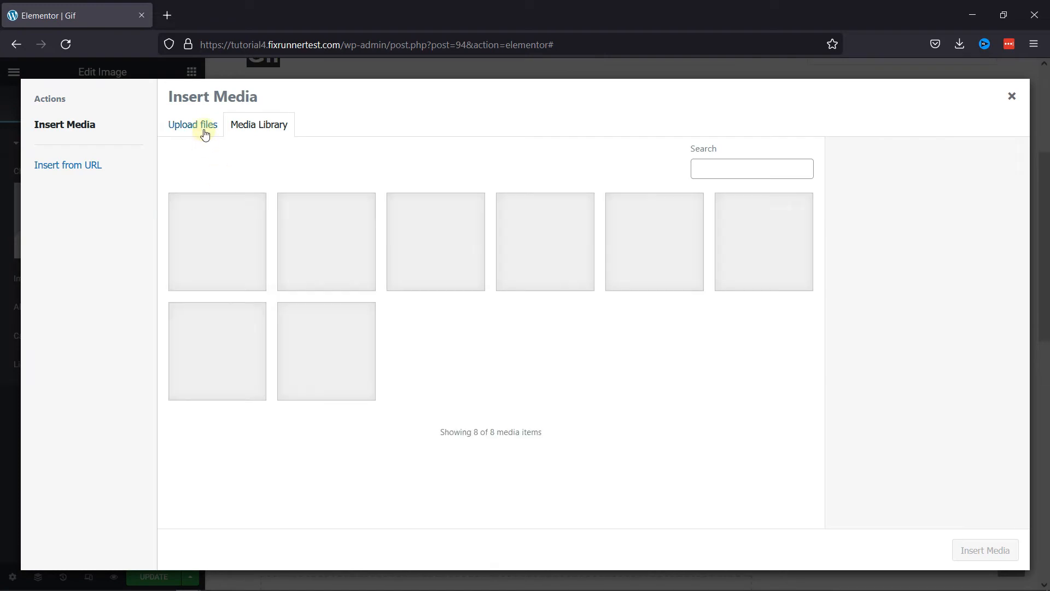
click(192, 125)
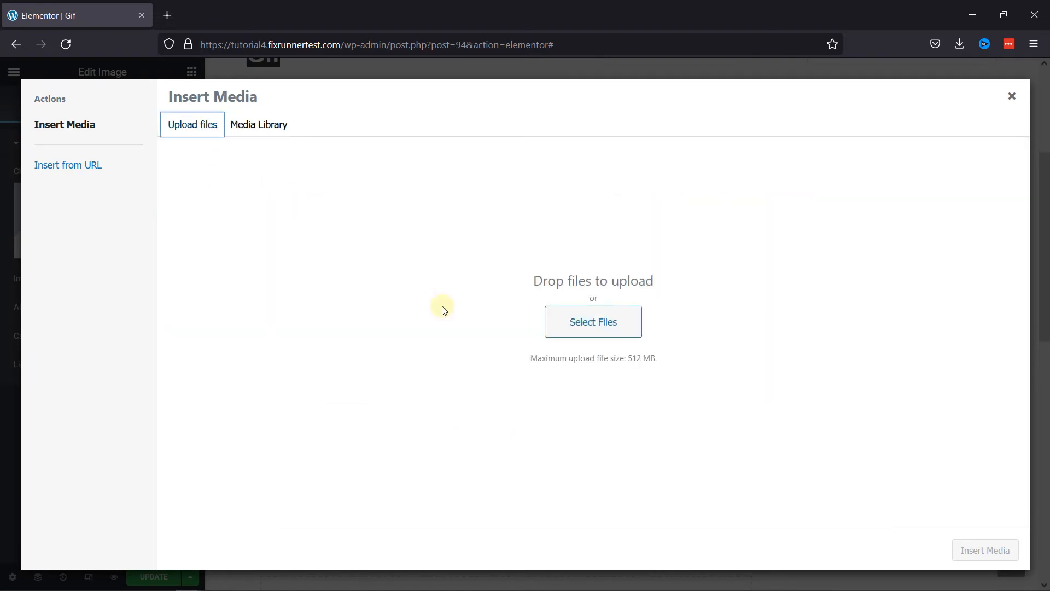
click(592, 322)
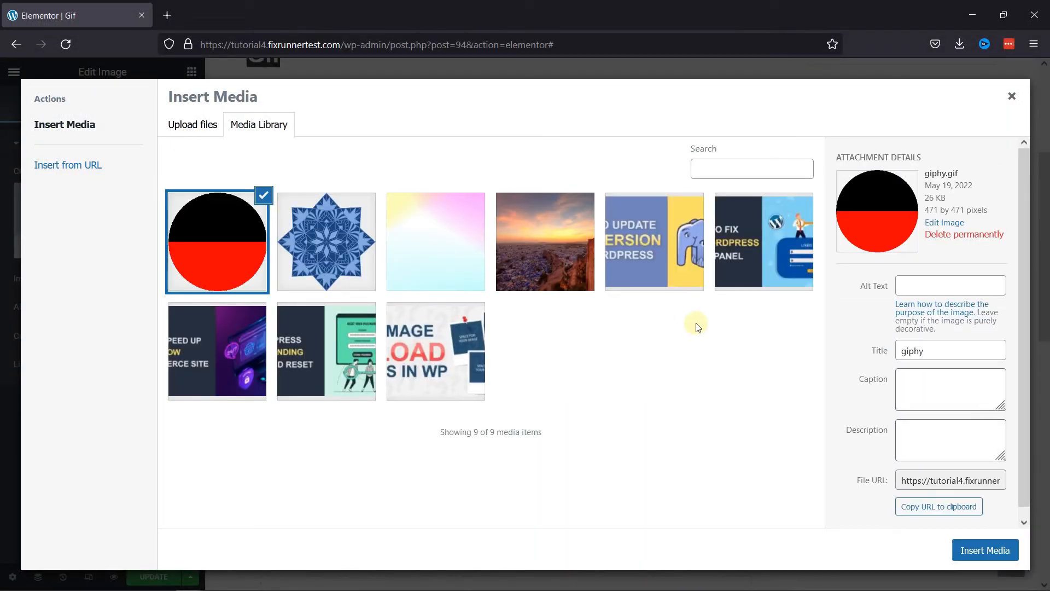
click(985, 550)
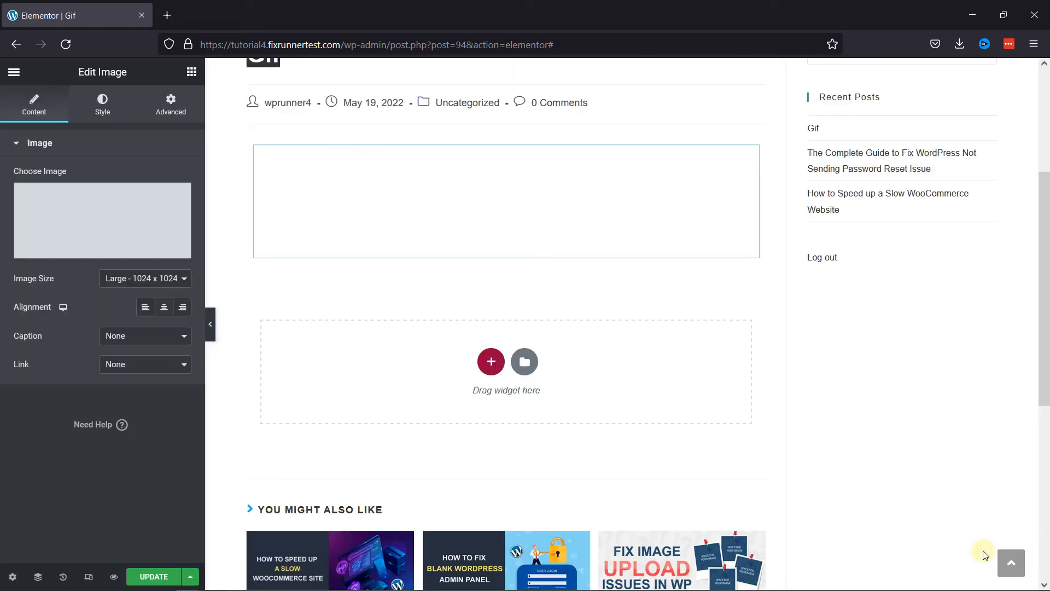
Update the Gif post and view the published page from the Elementor menu
click(101, 221)
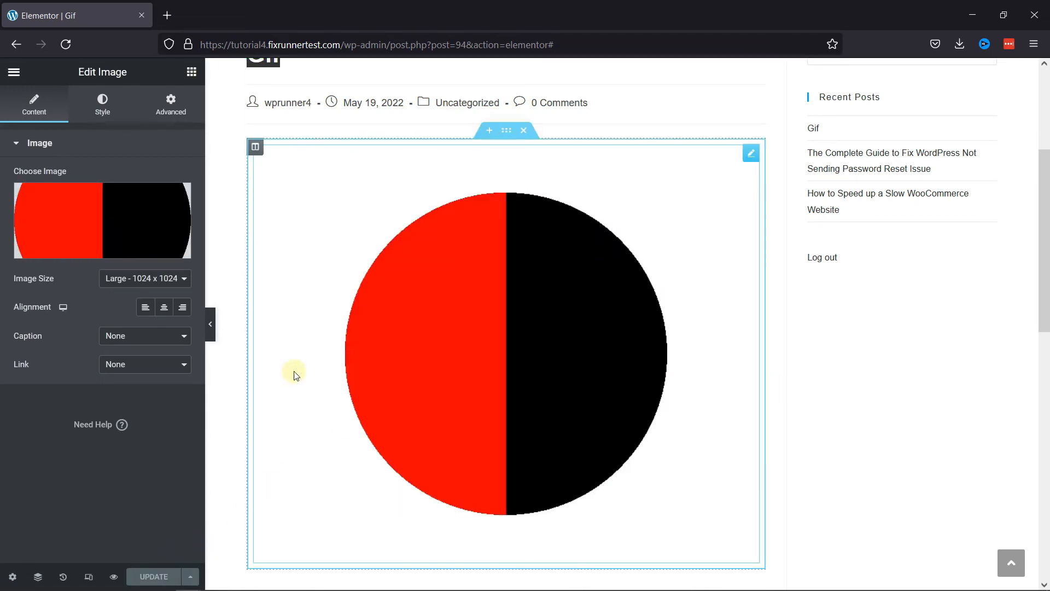
click(14, 71)
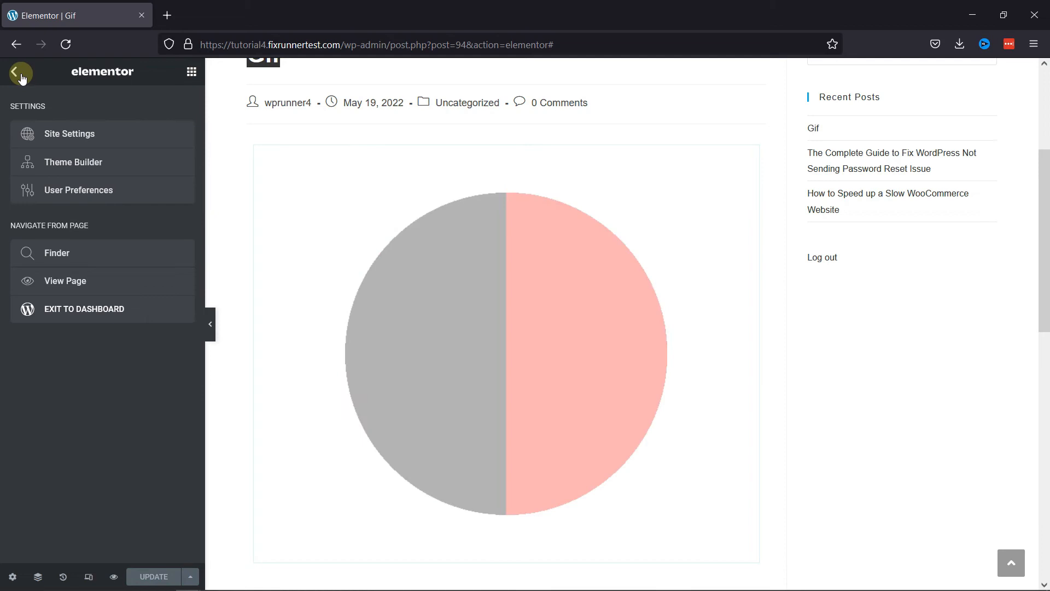
click(65, 280)
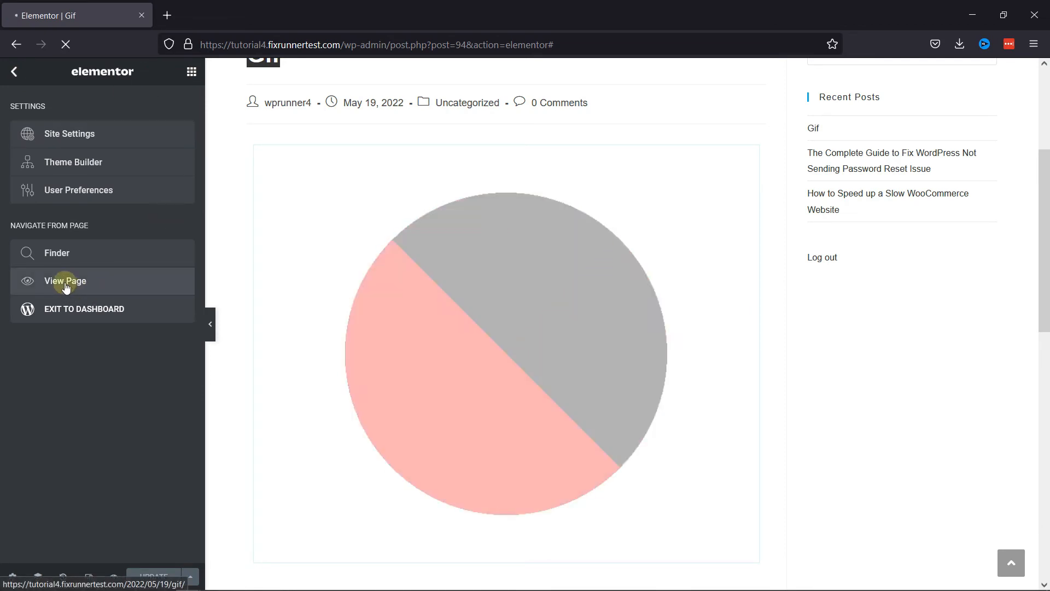
click(65, 281)
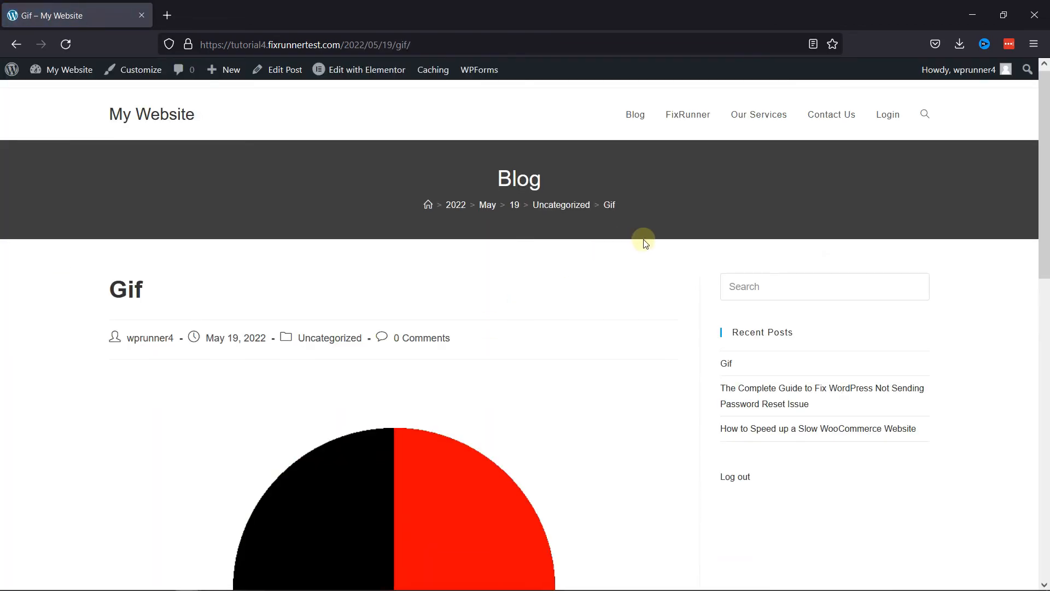
scroll(down, 3)
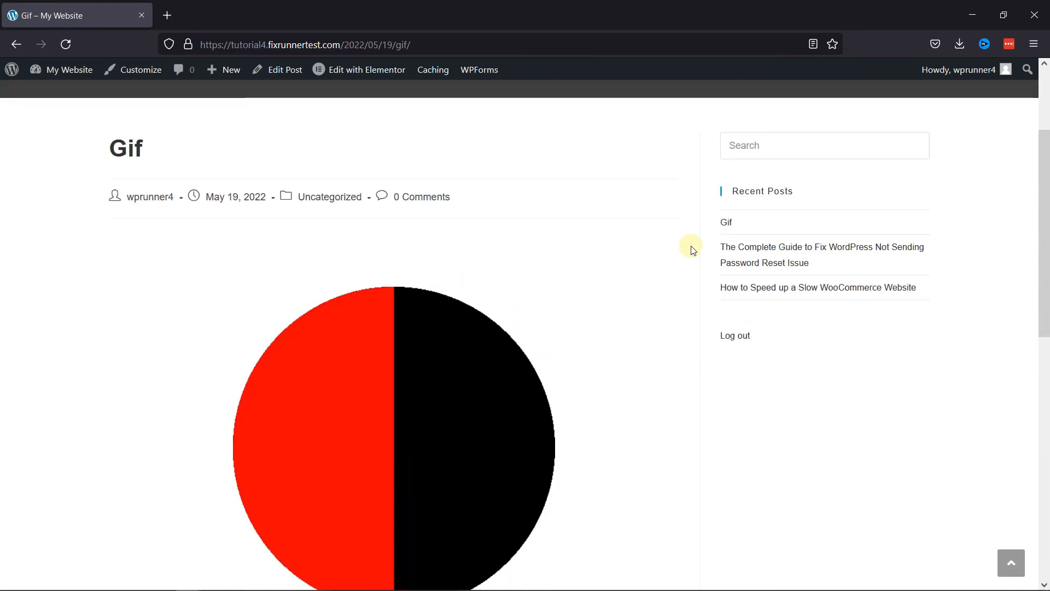
scroll(down, 3)
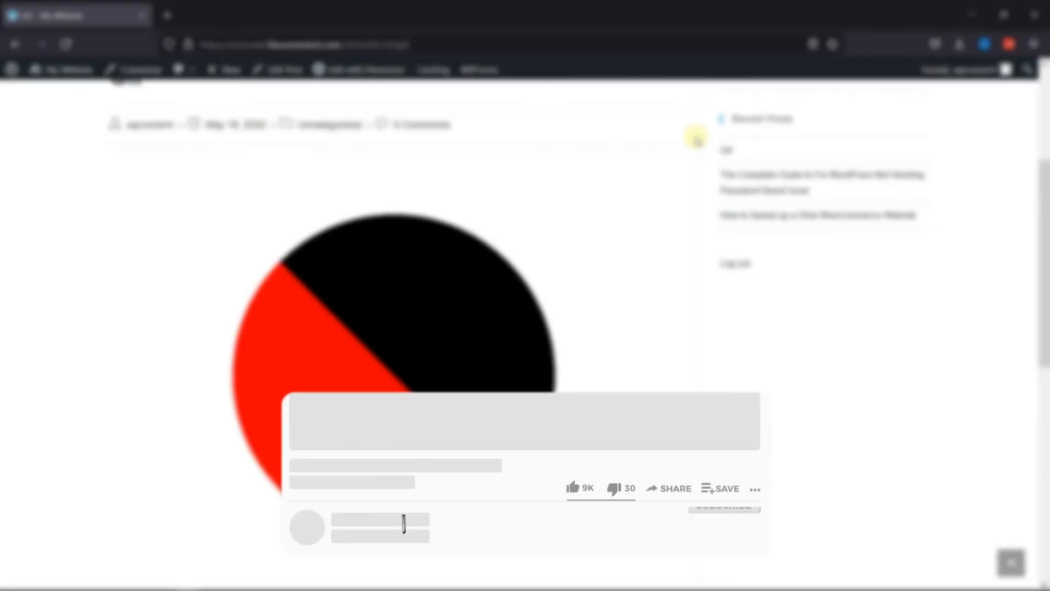
click(448, 472)
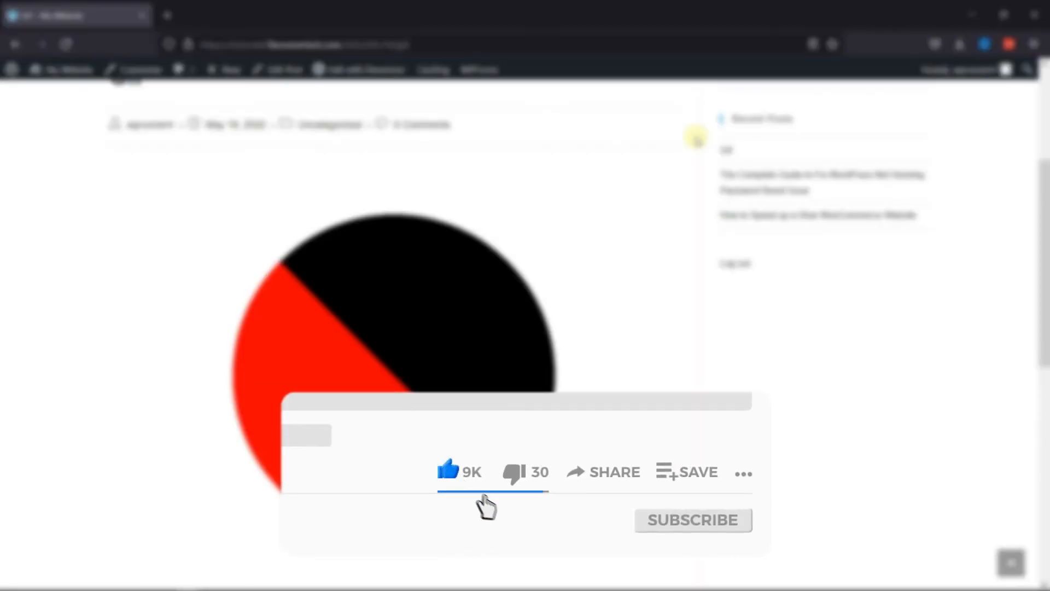
click(692, 520)
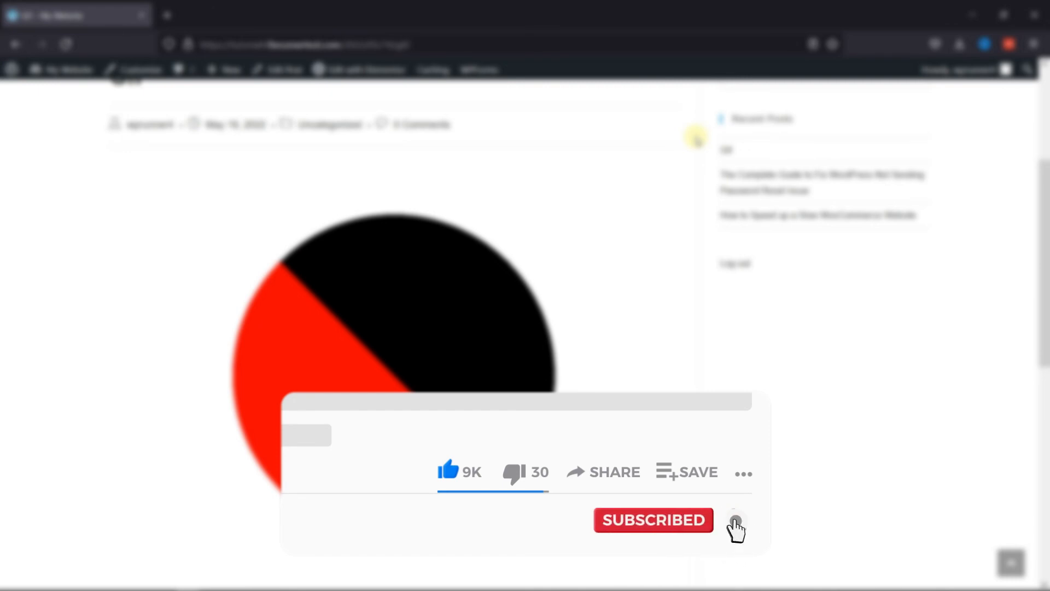
click(734, 525)
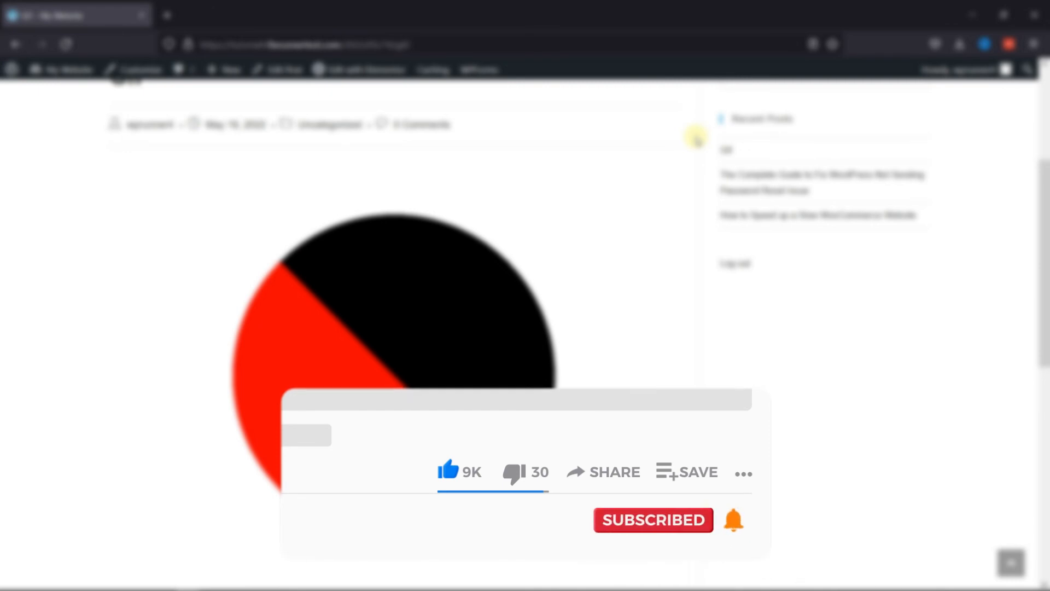